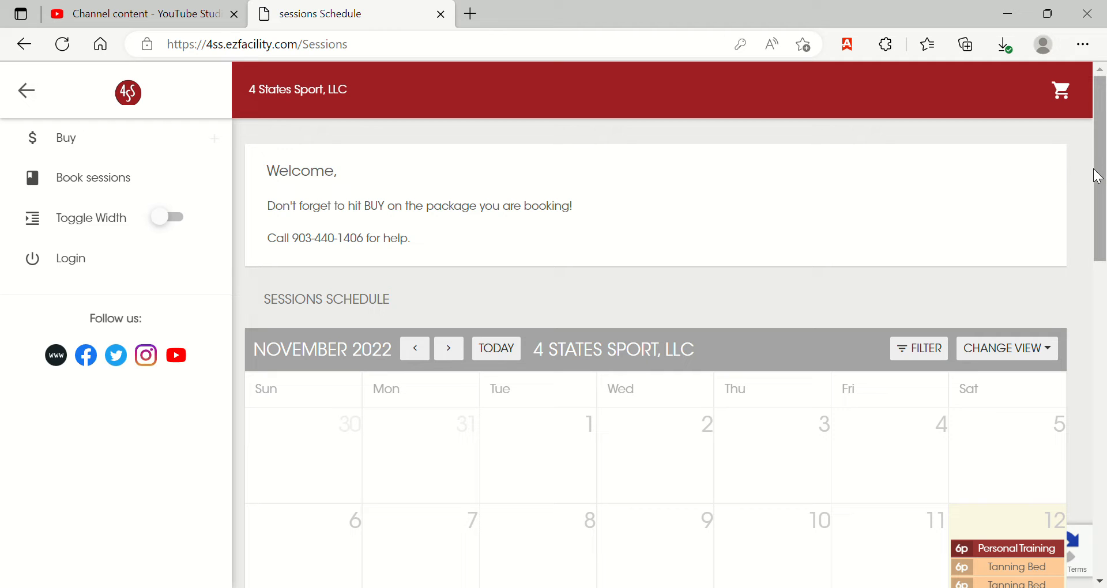
Scroll the month calendar down to the Nov 20 and Nov 27 weeks with Batting Cage sessions
{"action": "scroll", "scroll_direction": "down", "scroll_amount": 3}
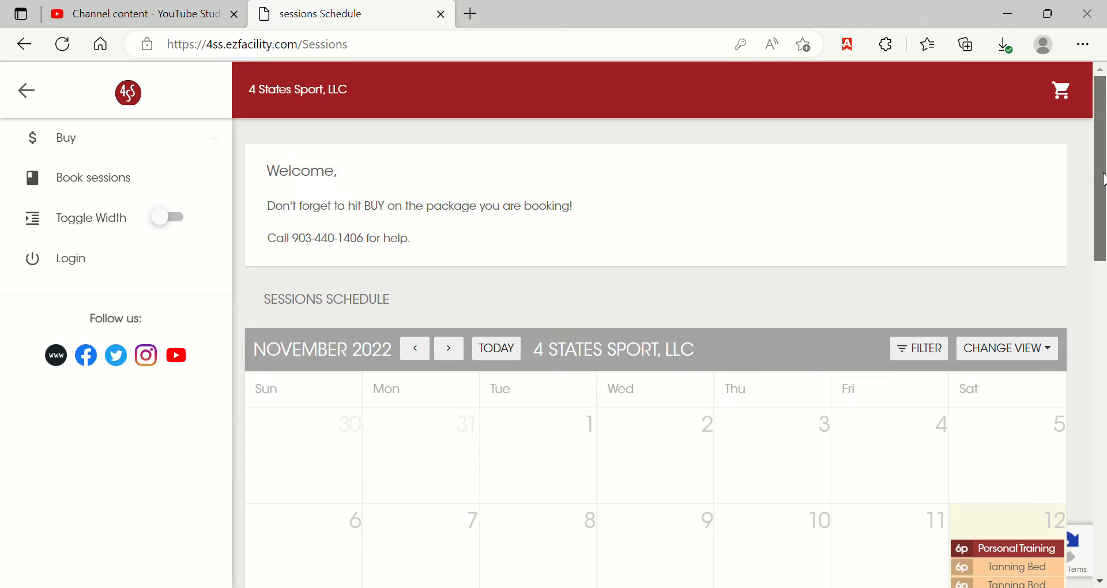
{"action": "scroll", "scroll_direction": "down", "scroll_amount": 3}
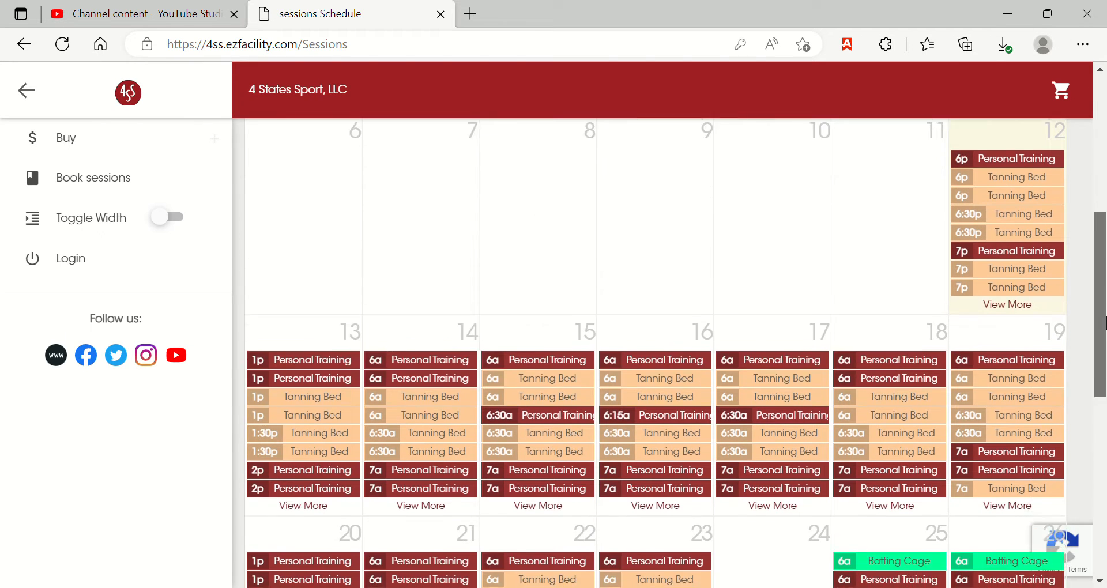
{"action": "scroll", "scroll_direction": "down", "scroll_amount": 3}
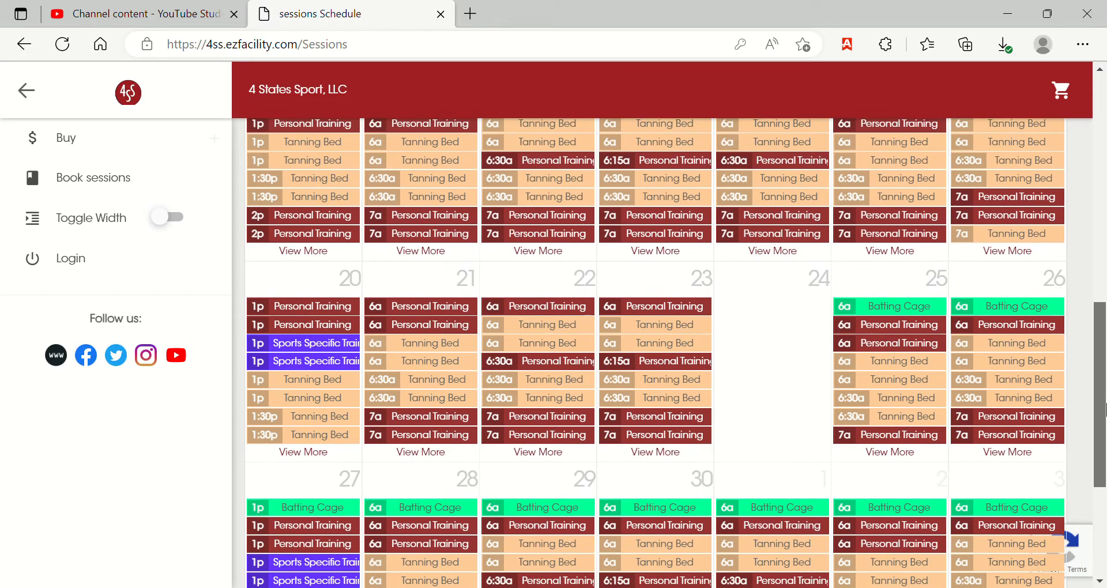
{"action": "scroll", "scroll_direction": "down", "scroll_amount": 3}
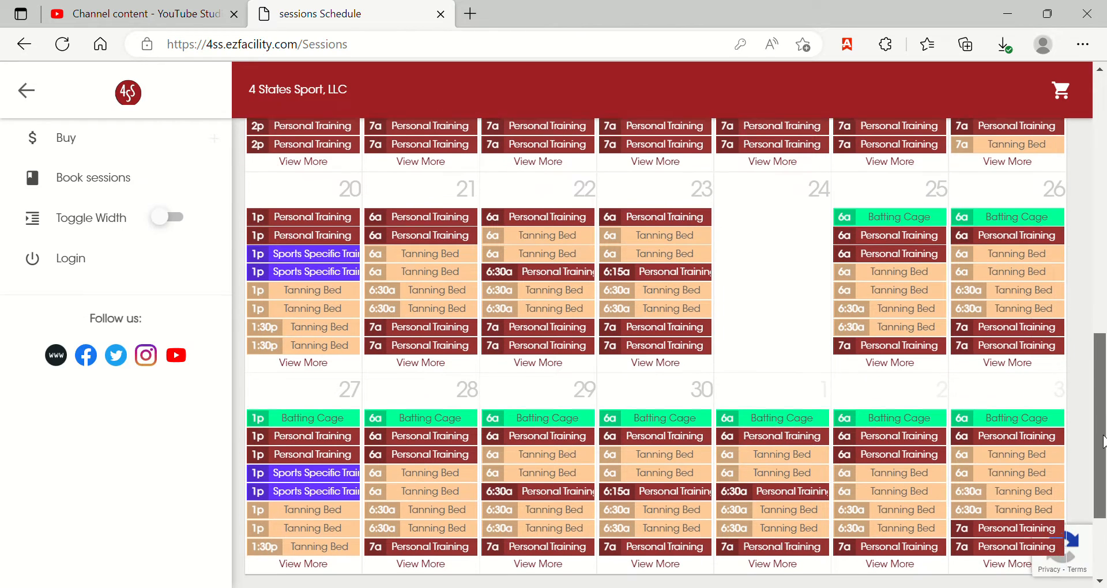
{"action": "scroll", "scroll_direction": "down", "scroll_amount": 3}
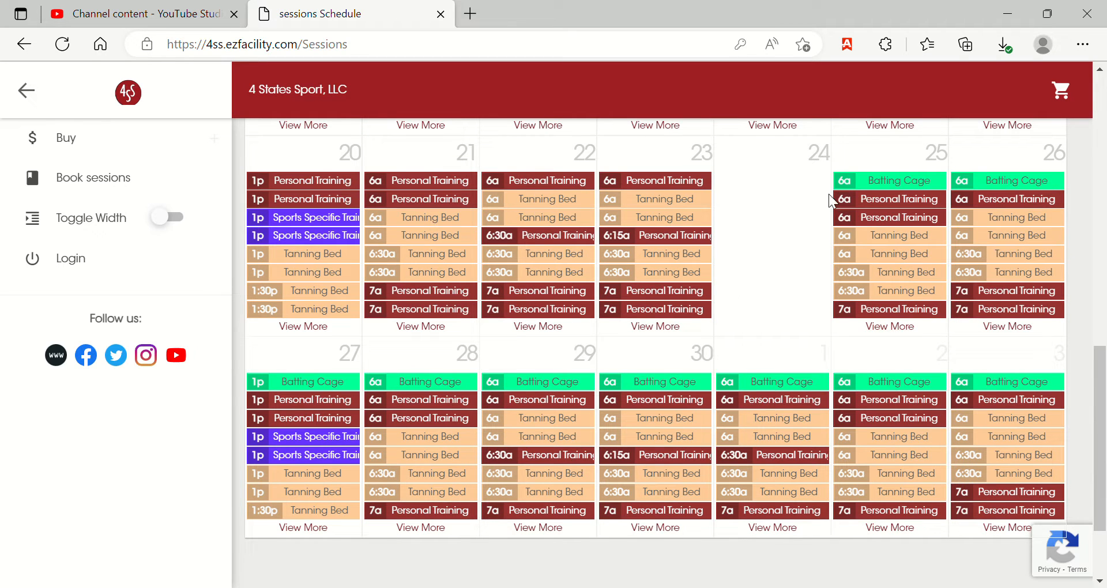
{"action": "mouse_move", "coordinate": [770, 352]}
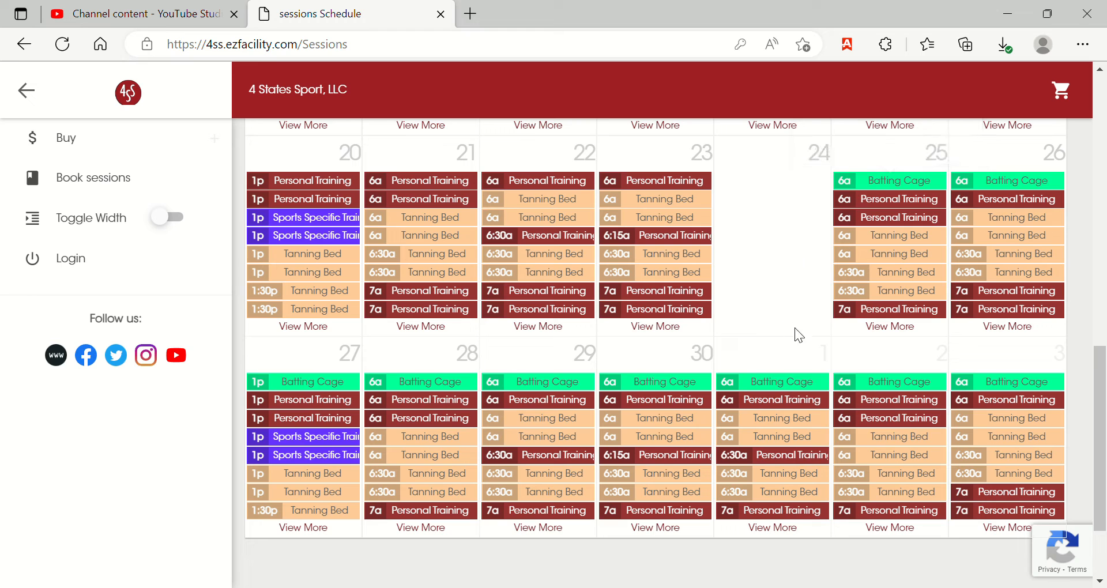
{"action": "mouse_move", "coordinate": [890, 326]}
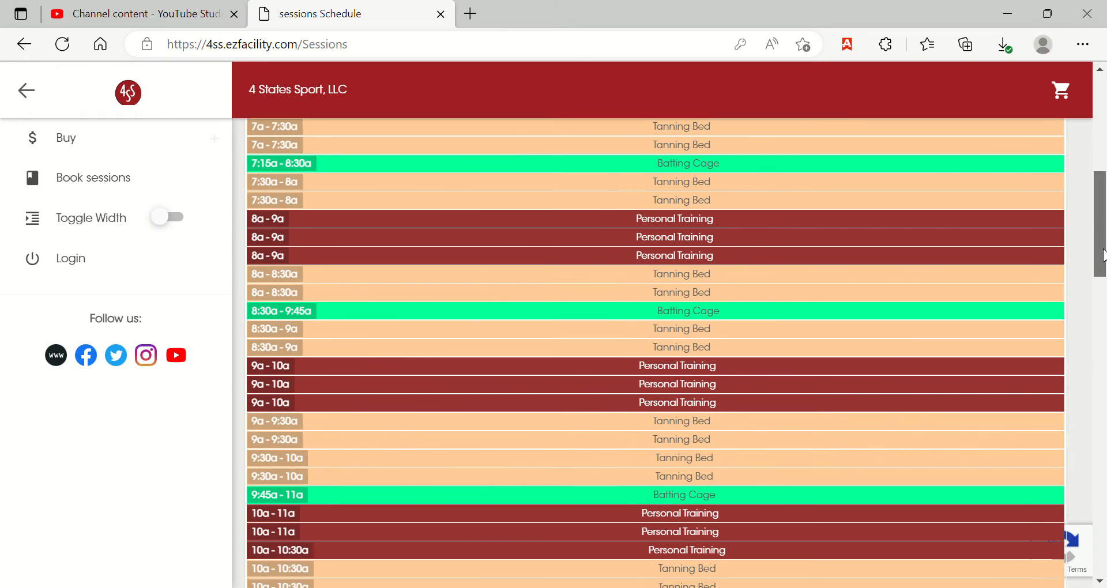
Scroll Nov 25's day list down to the 4:00–5:15 PM Batting Cage slot
{"action": "scroll", "scroll_direction": "down", "scroll_amount": 3}
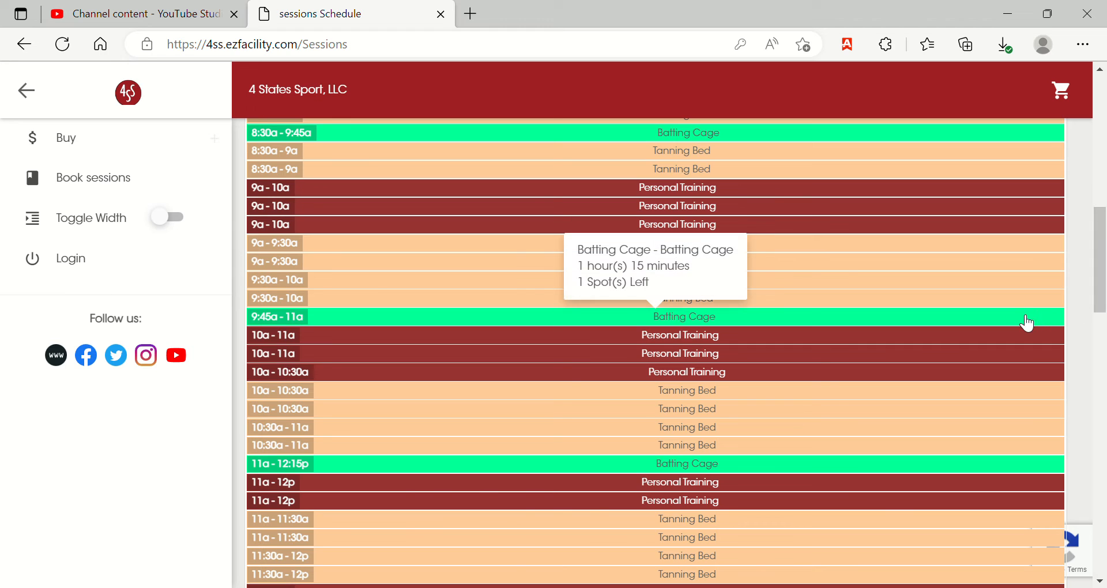
{"action": "mouse_move", "coordinate": [739, 323]}
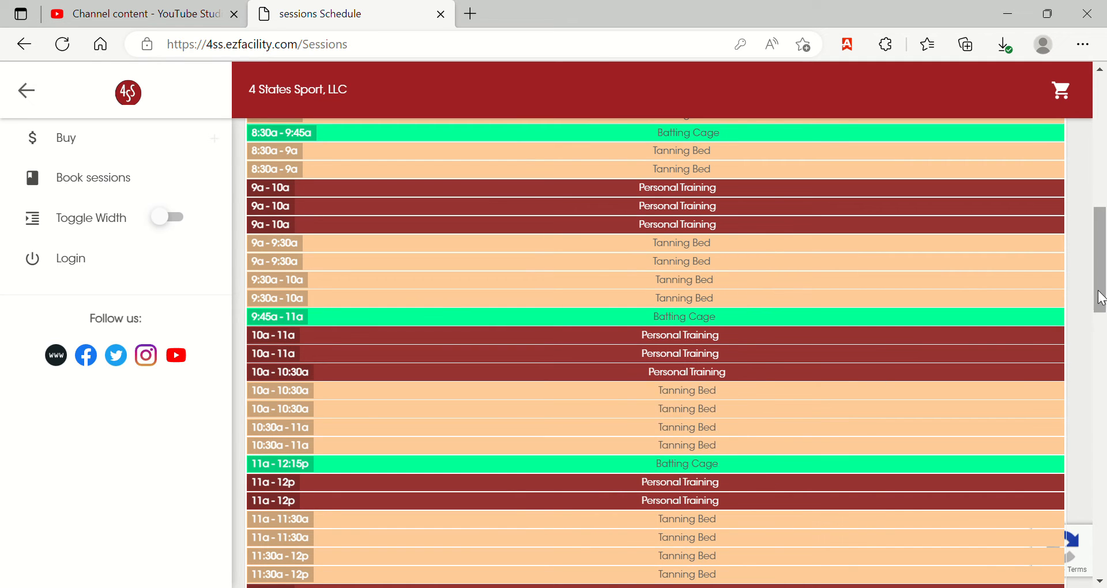
{"action": "scroll", "scroll_direction": "down", "scroll_amount": 3}
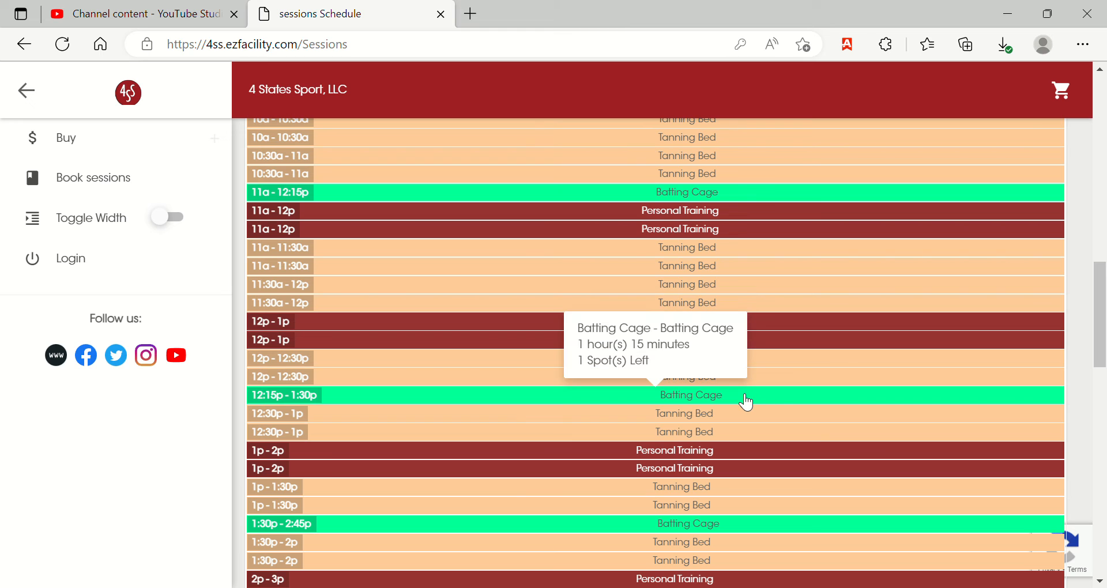
{"action": "scroll", "scroll_direction": "down", "scroll_amount": 3}
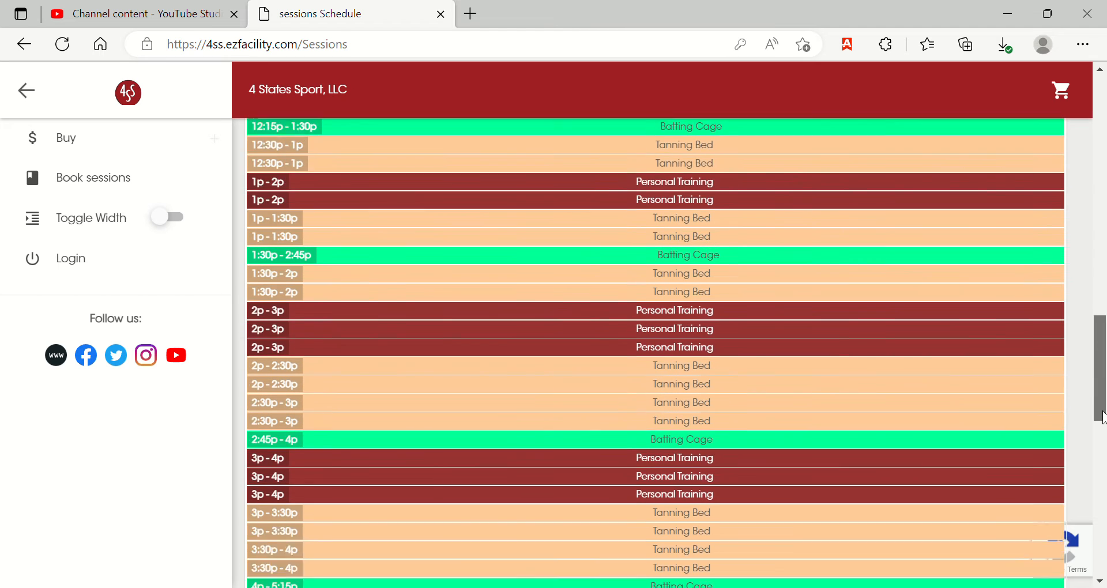
{"action": "scroll", "scroll_direction": "down", "scroll_amount": 3}
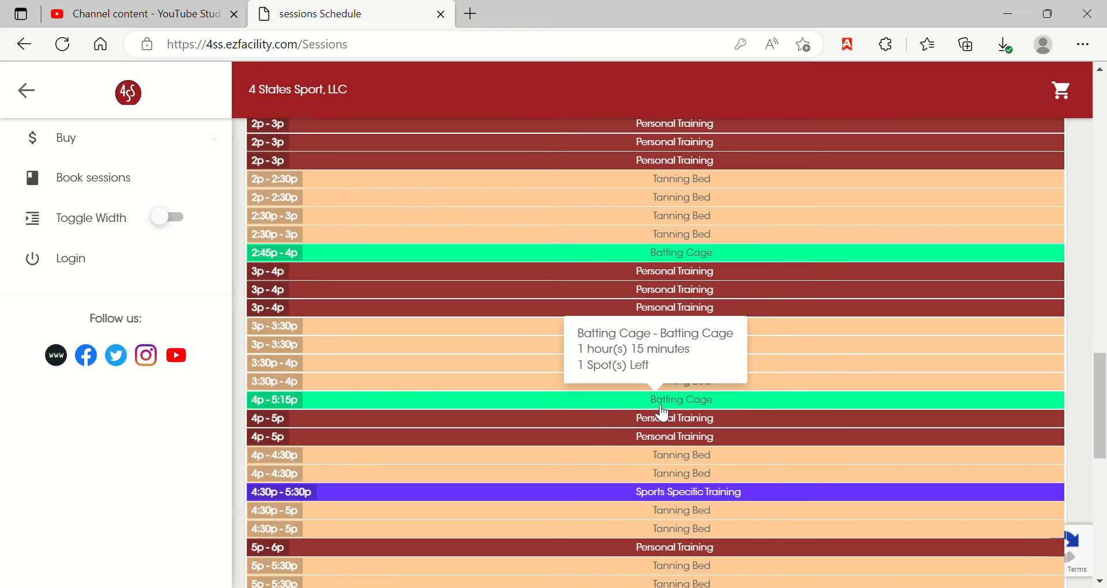
{"action": "mouse_move", "coordinate": [657, 412]}
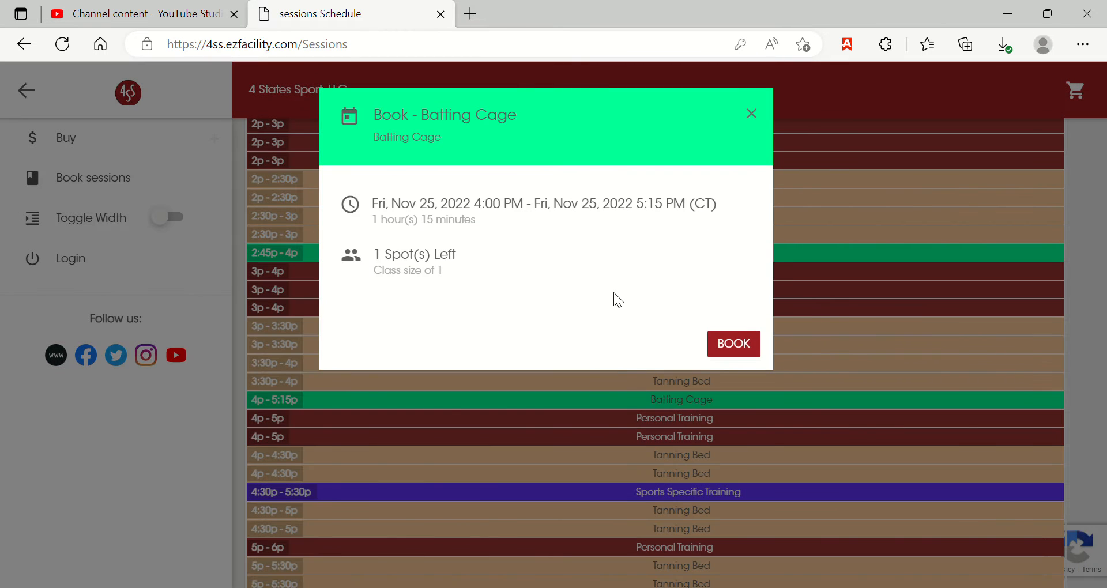
{"action": "mouse_move", "coordinate": [622, 258]}
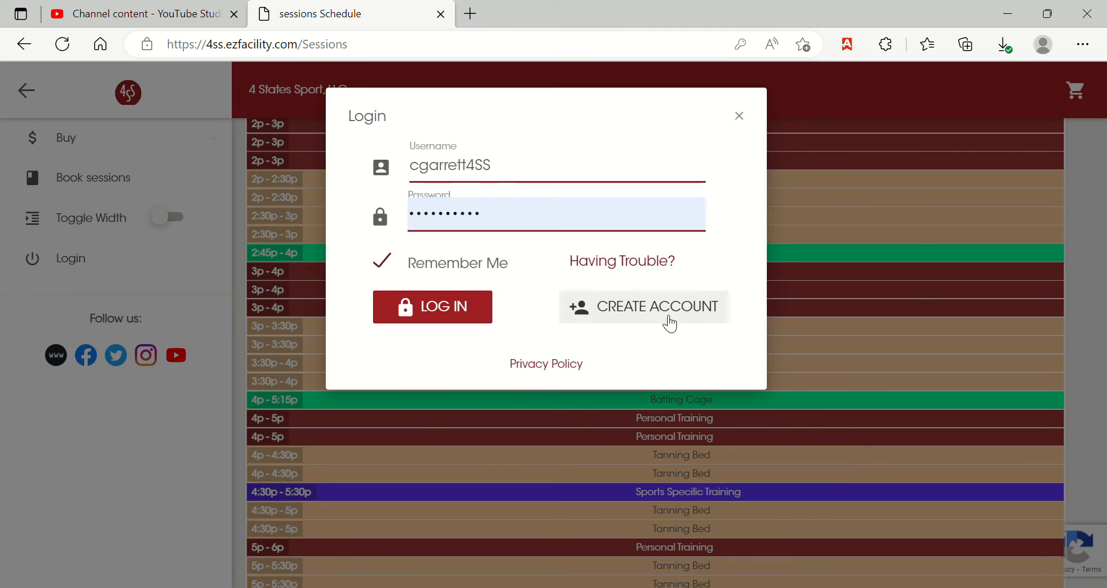
{"action": "mouse_move", "coordinate": [481, 249]}
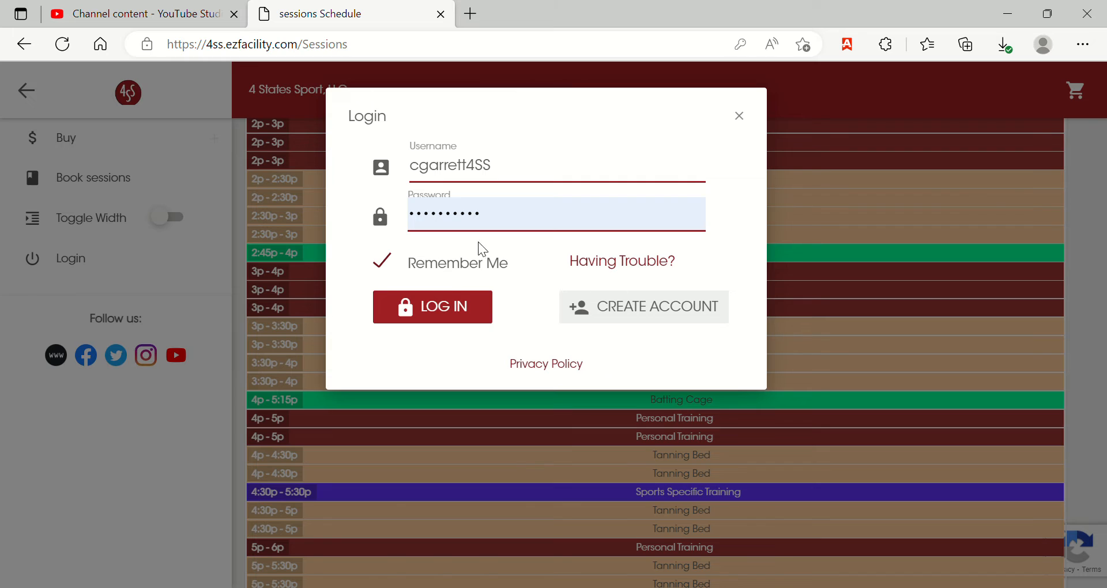
{"action": "mouse_move", "coordinate": [512, 281]}
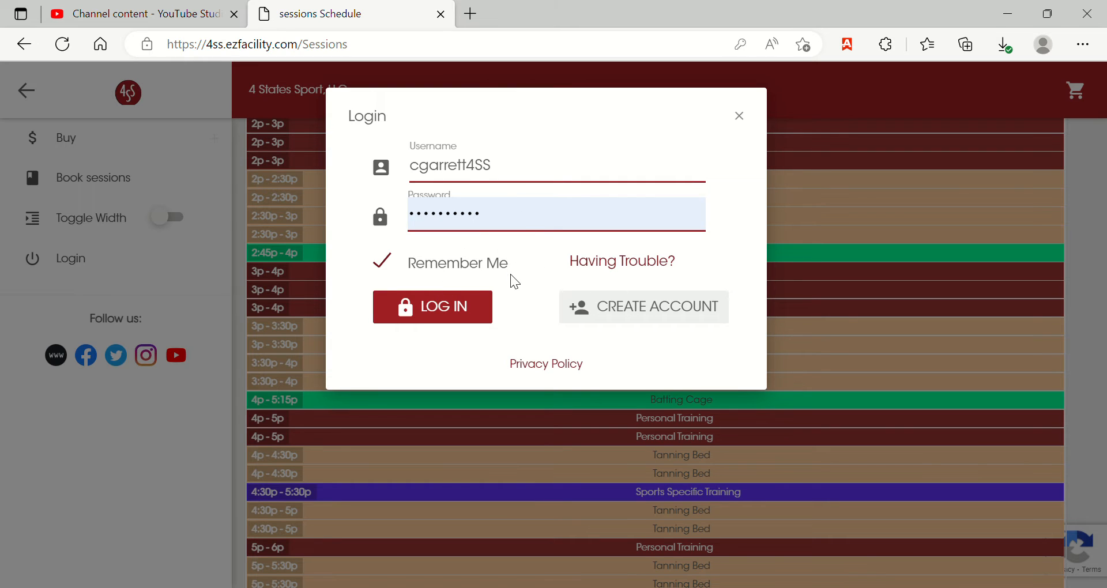
{"action": "mouse_move", "coordinate": [626, 348]}
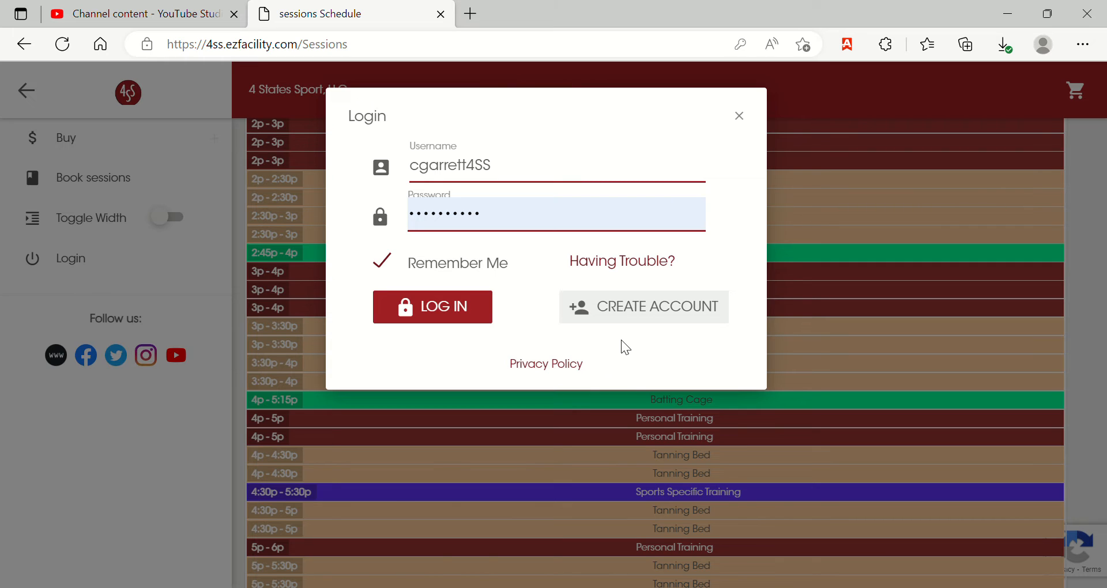
{"action": "mouse_move", "coordinate": [616, 261]}
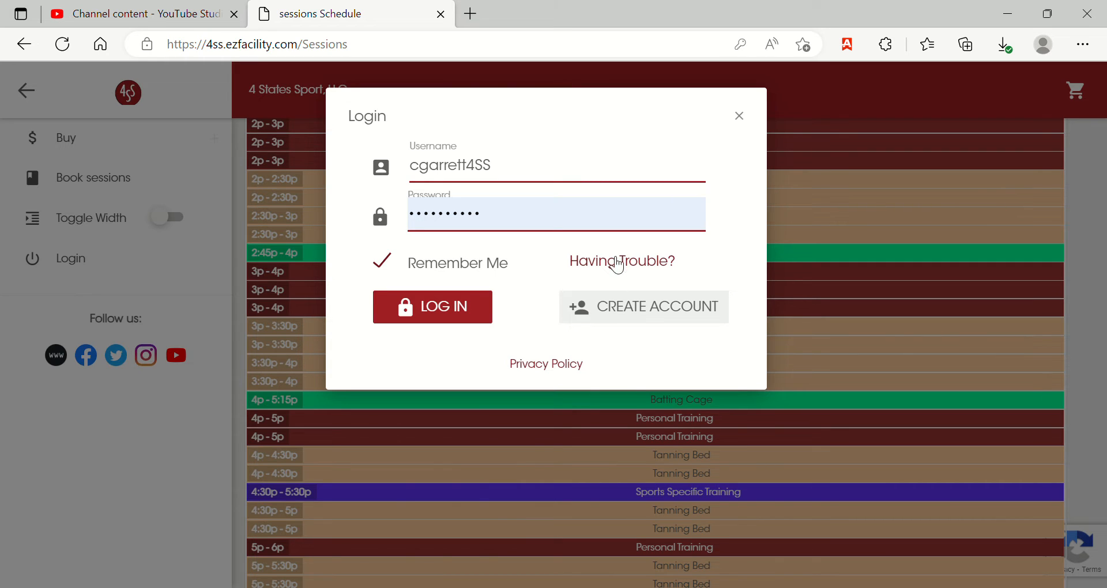
{"action": "mouse_move", "coordinate": [609, 274]}
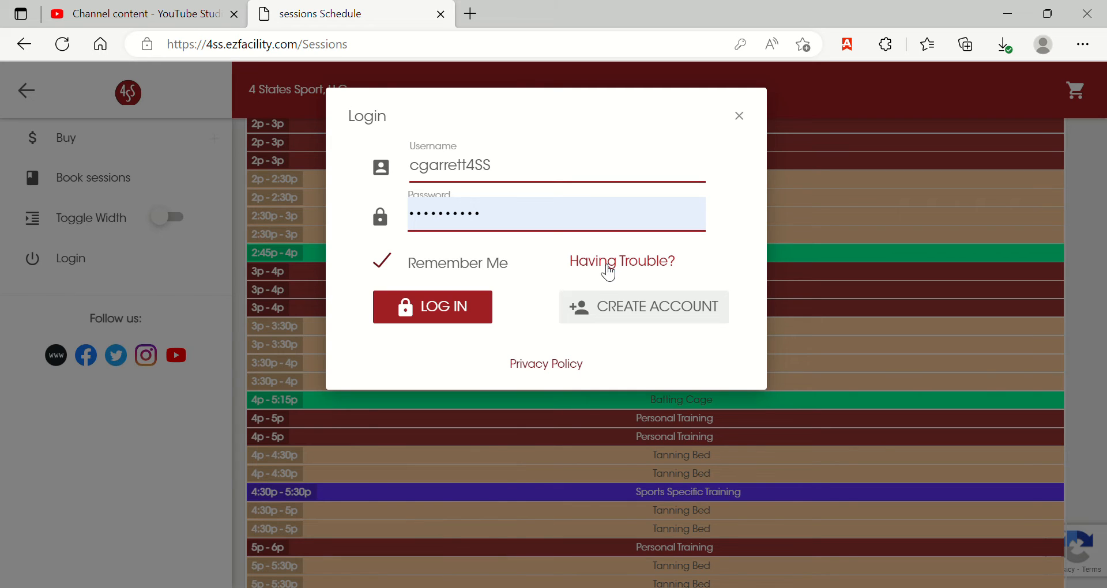
{"action": "mouse_move", "coordinate": [546, 364]}
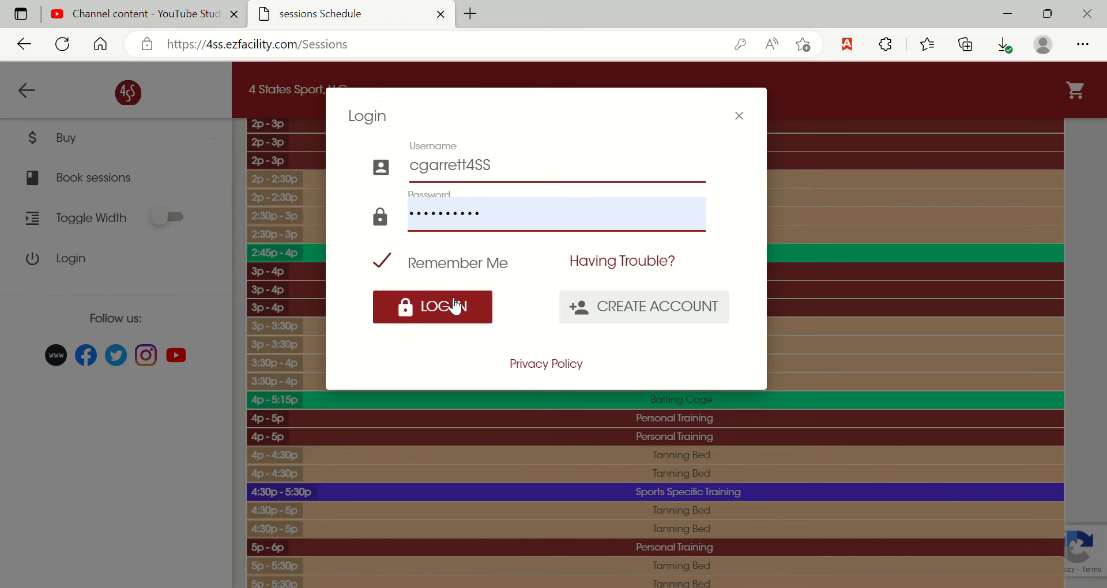
Log in to the client account to continue booking the Nov 25 Batting Cage session
{"action": "left_click", "coordinate": [432, 306]}
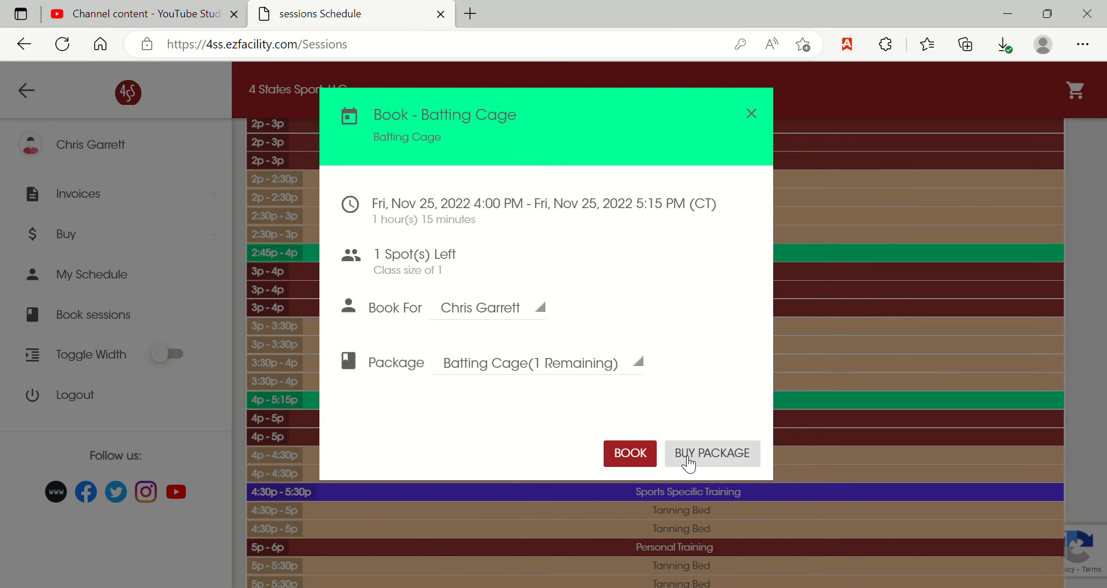
Choose Buy Package in the Nov 25 4:00 PM Batting Cage booking dialog
{"action": "left_click", "coordinate": [712, 453]}
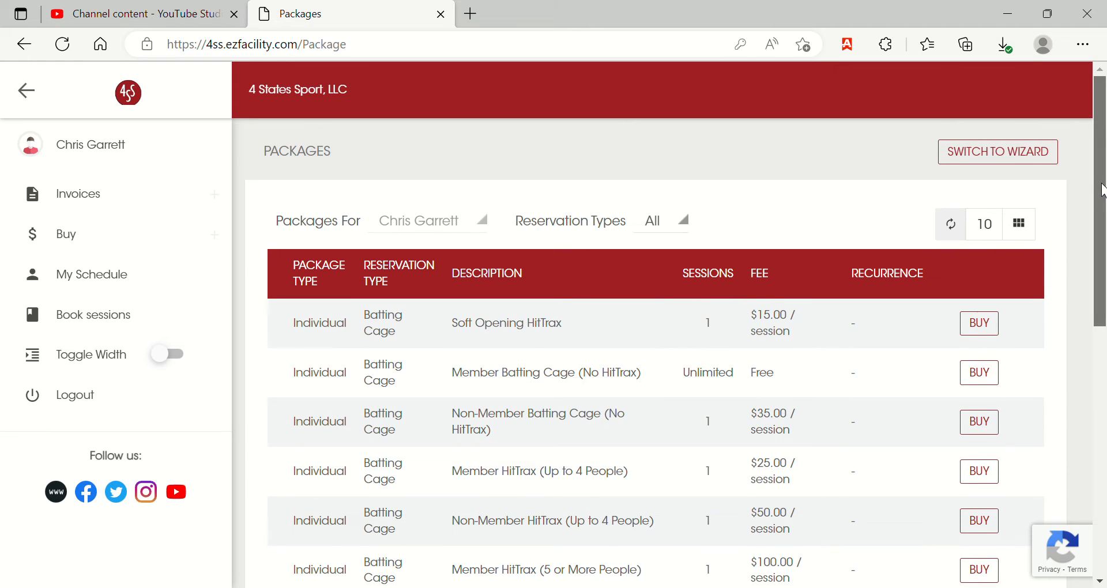
Select the $15 Soft Opening HitTrax batting cage package to buy
{"action": "scroll", "scroll_direction": "down", "scroll_amount": 3}
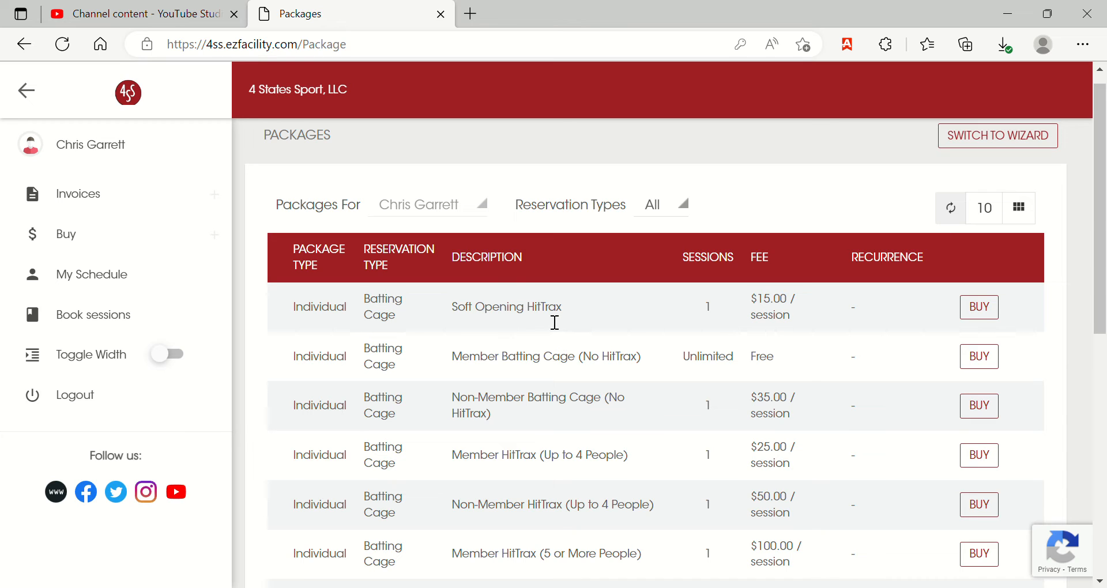
{"action": "mouse_move", "coordinate": [890, 314]}
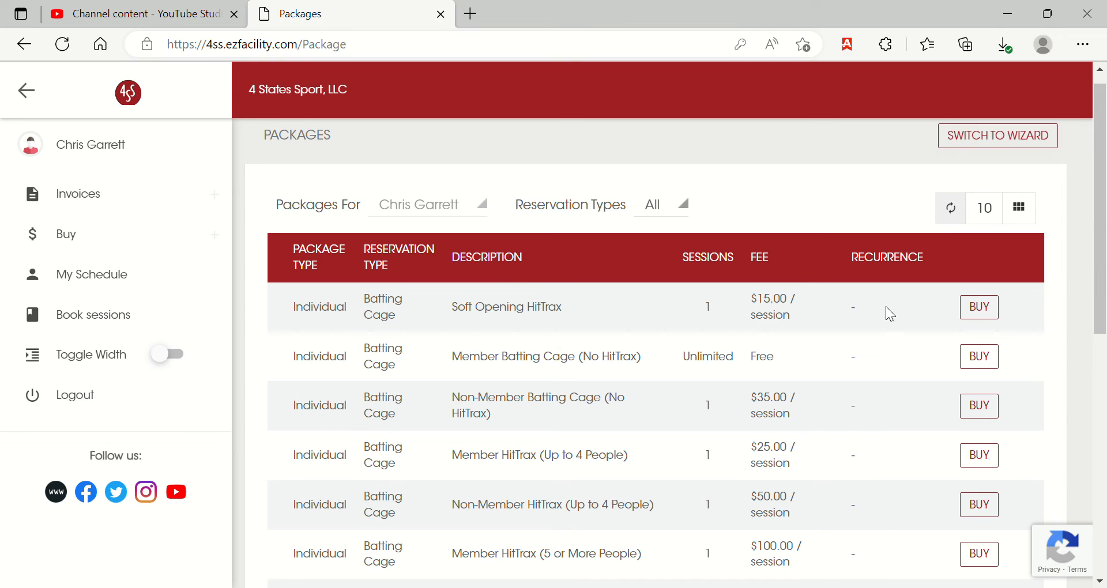
{"action": "left_click", "coordinate": [979, 306]}
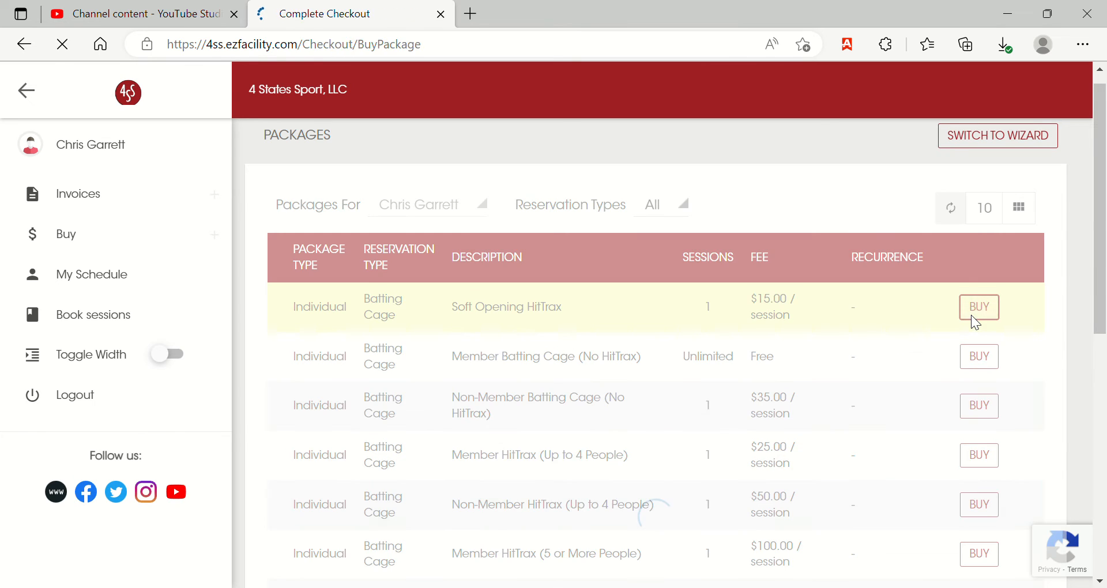
{"action": "left_click", "coordinate": [978, 306]}
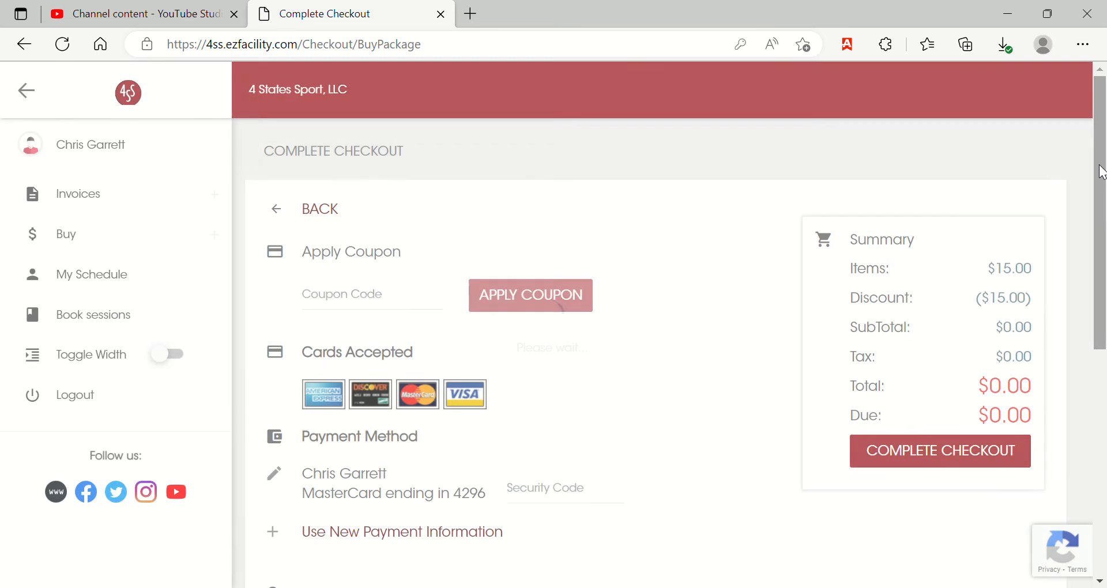
Review the checkout page and complete checkout at $0.00 due
{"action": "scroll", "scroll_direction": "down", "scroll_amount": 3}
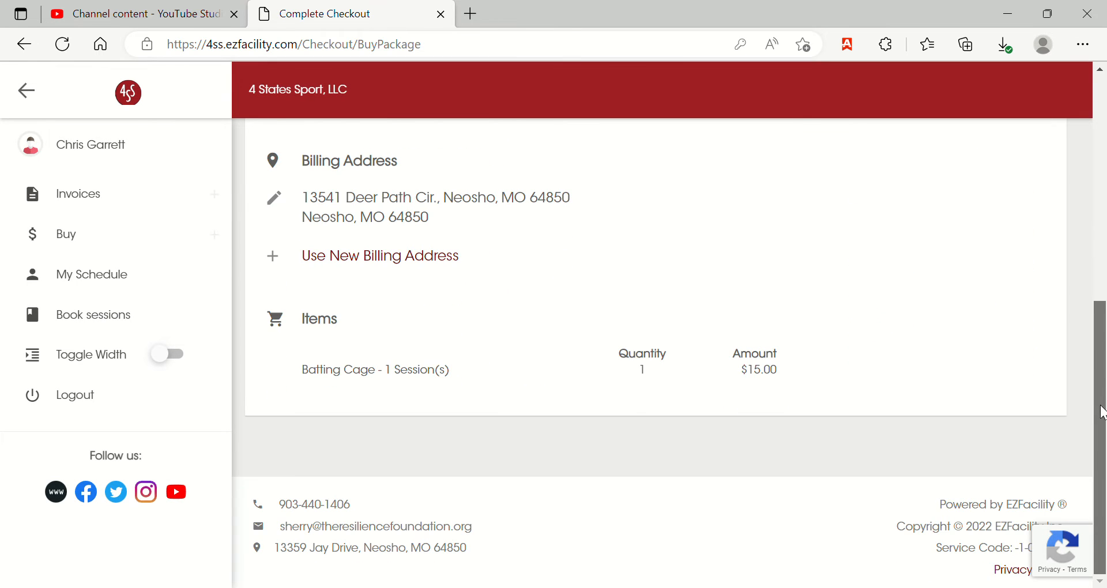
{"action": "scroll", "scroll_direction": "up", "scroll_amount": 3}
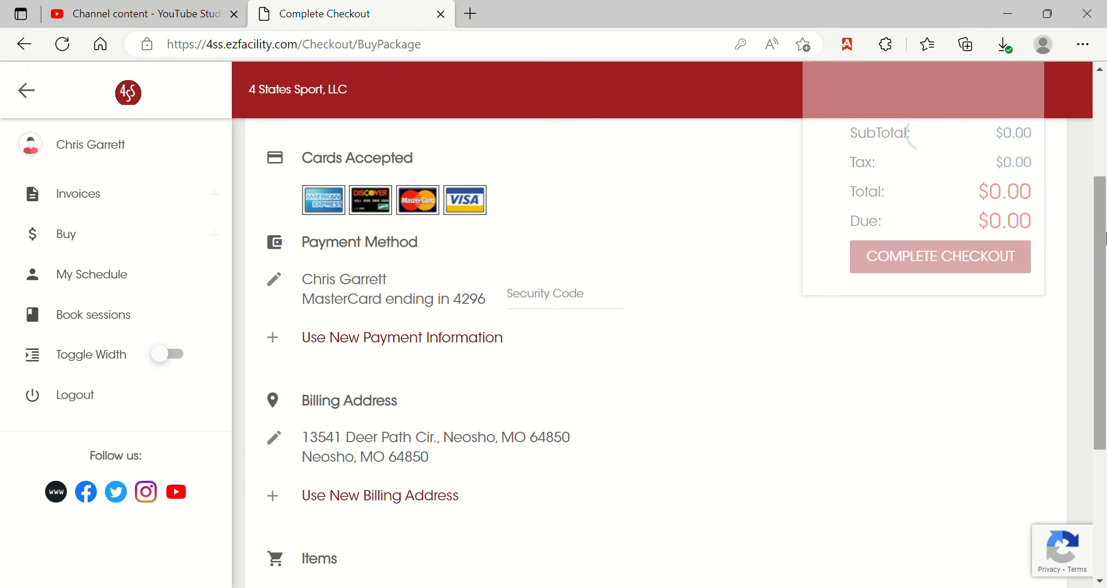
{"action": "left_click", "coordinate": [940, 256]}
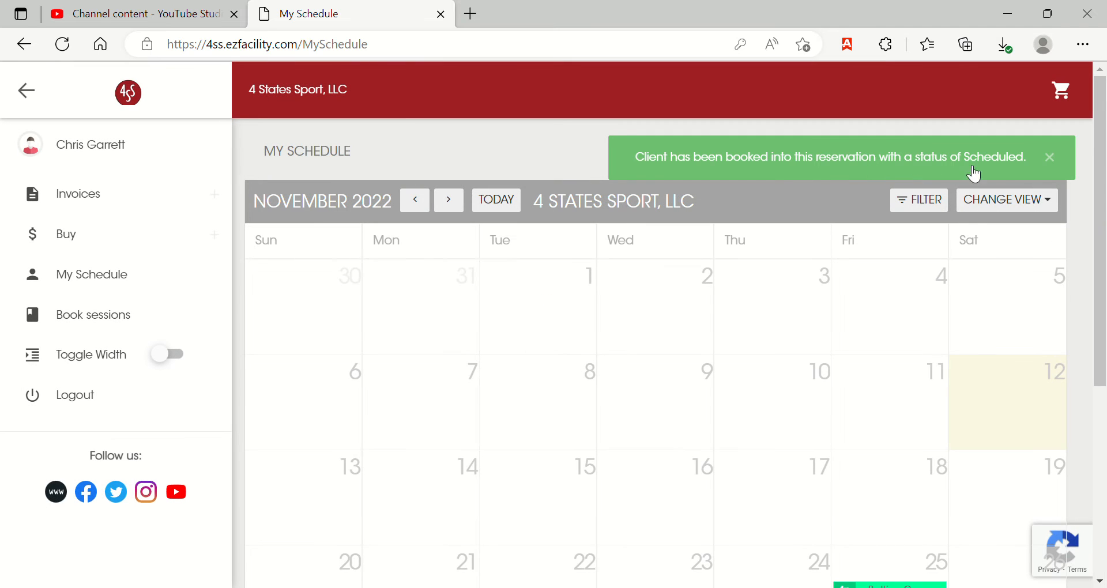
Go to My Schedule and scroll to the Nov 25 4 PM Batting Cage booking
{"action": "scroll", "scroll_direction": "down", "scroll_amount": 3}
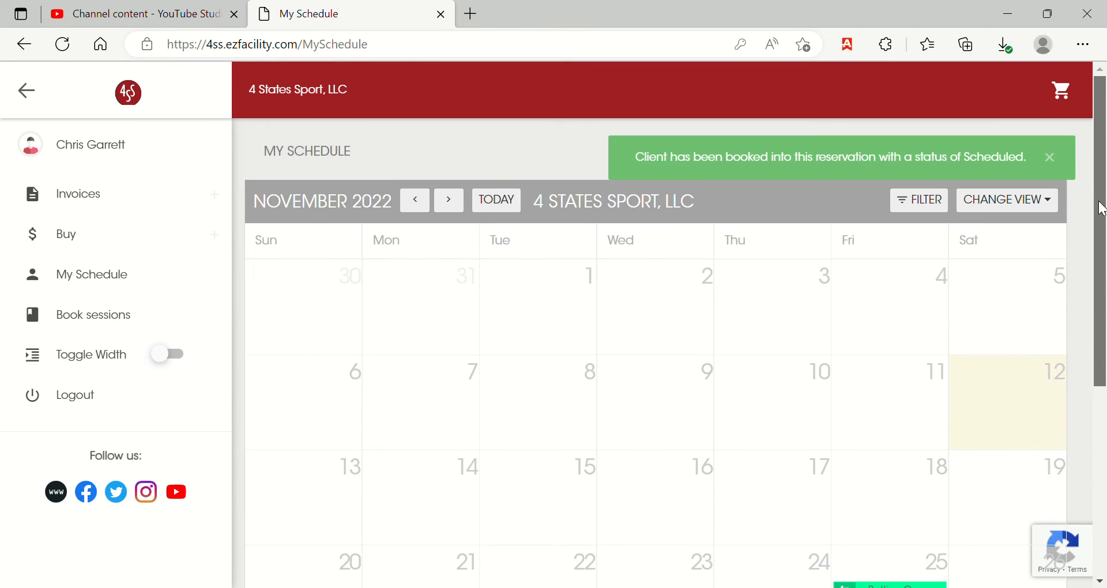
{"action": "left_click", "coordinate": [1050, 156]}
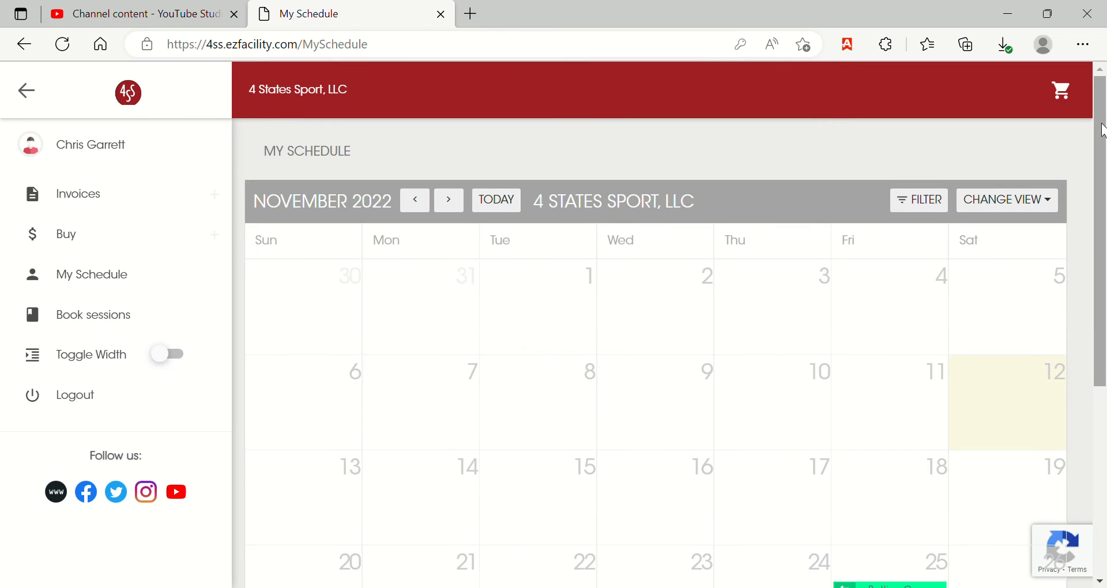
{"action": "scroll", "scroll_direction": "down", "scroll_amount": 3}
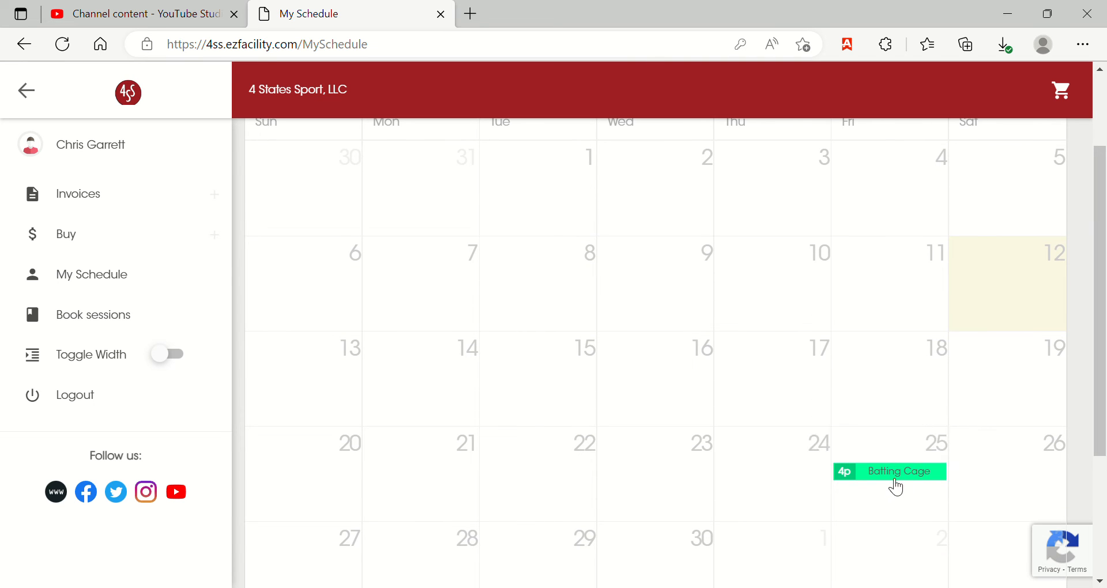
Open the Nov 25 4 PM Batting Cage event and cancel the session
{"action": "left_click", "coordinate": [890, 471]}
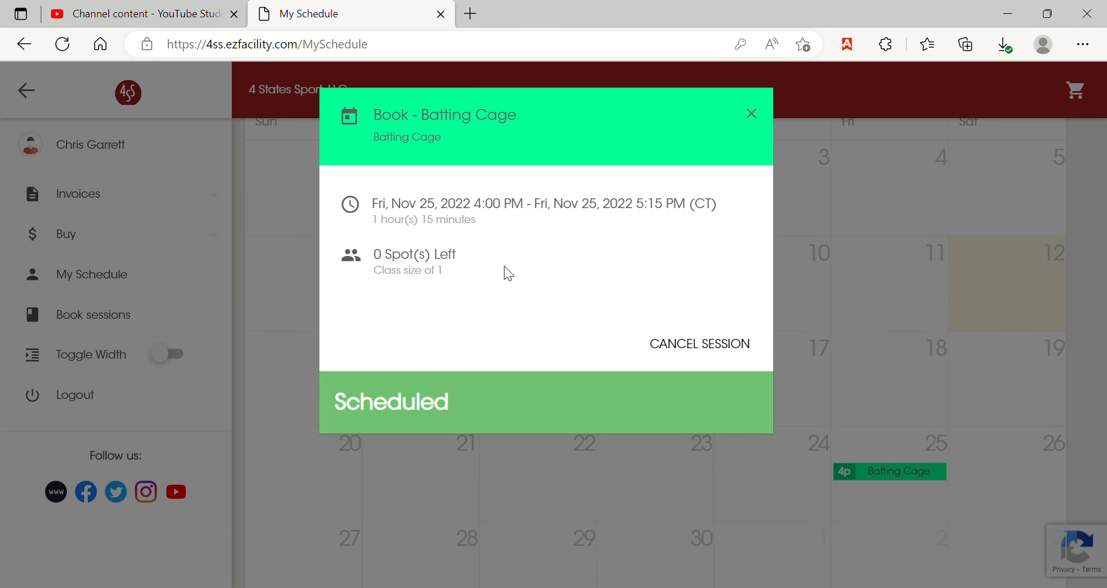
{"action": "mouse_move", "coordinate": [544, 333]}
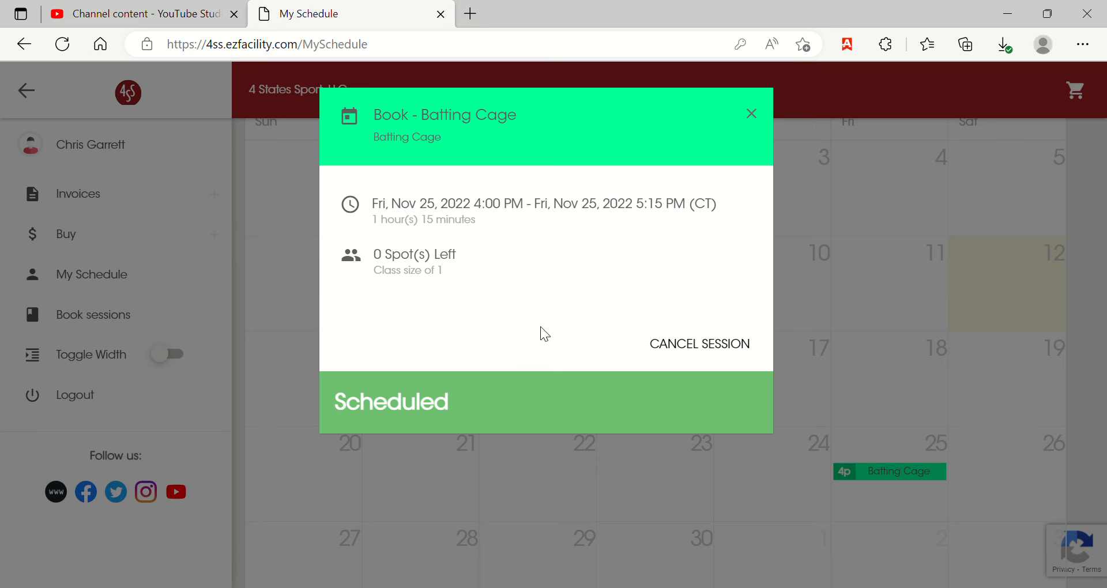
{"action": "mouse_move", "coordinate": [558, 293]}
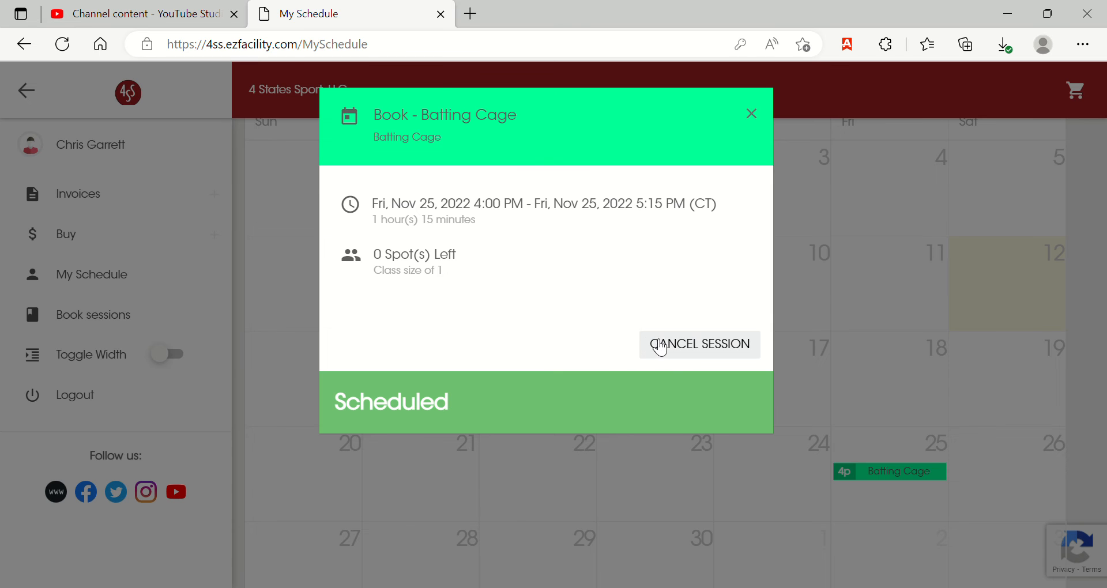
{"action": "left_click", "coordinate": [698, 344]}
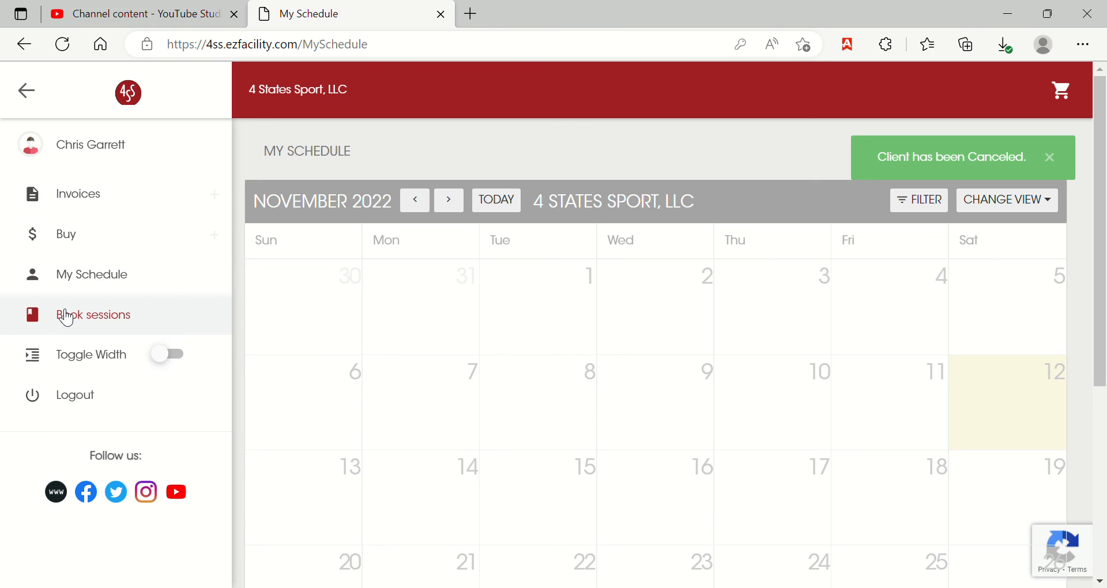
Open Book sessions from the sidebar and scroll through the November calendar
{"action": "left_click", "coordinate": [93, 315]}
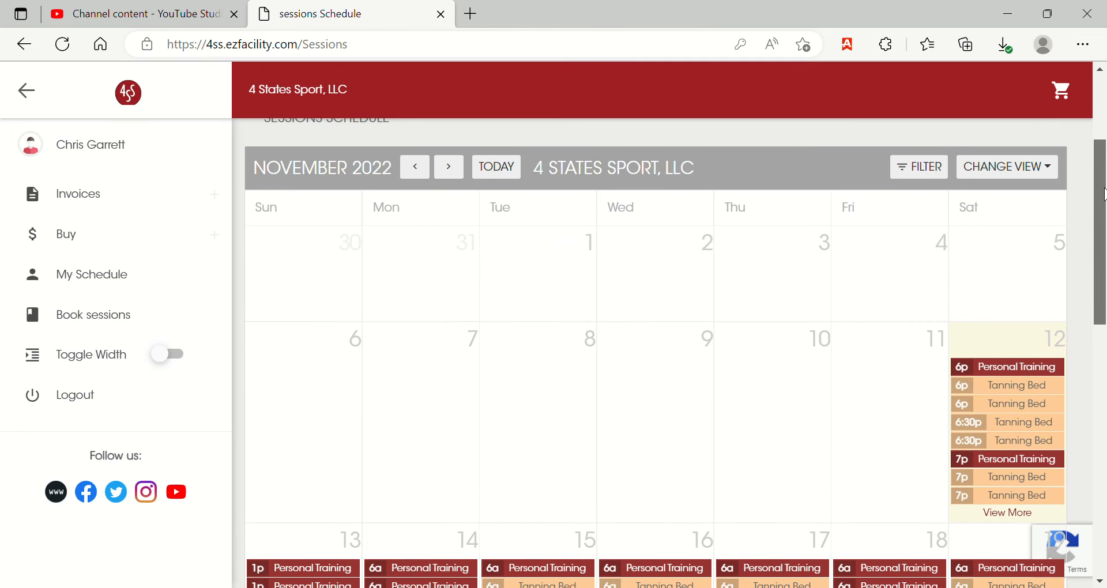
{"action": "scroll", "scroll_direction": "down", "scroll_amount": 3}
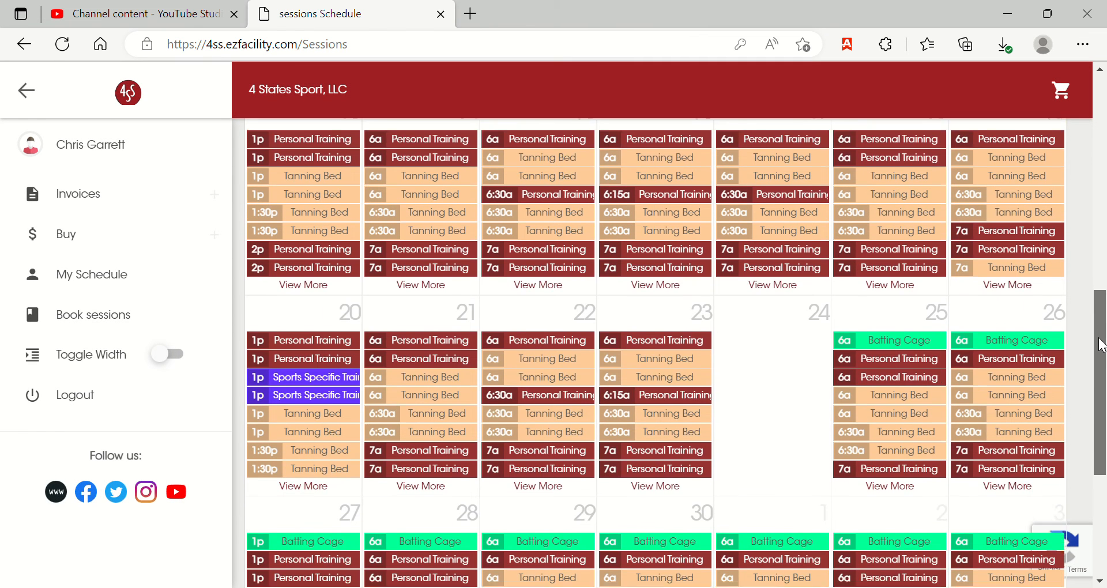
{"action": "scroll", "scroll_direction": "down", "scroll_amount": 3}
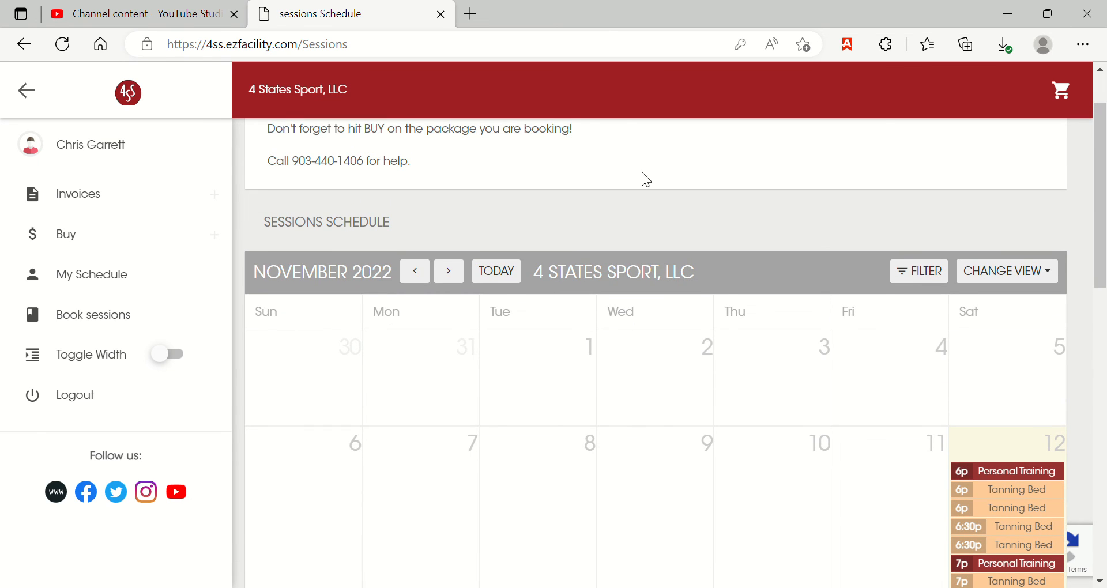
Advance the calendar to December 2022 and scroll through its Batting Cage sessions
{"action": "left_click", "coordinate": [449, 271]}
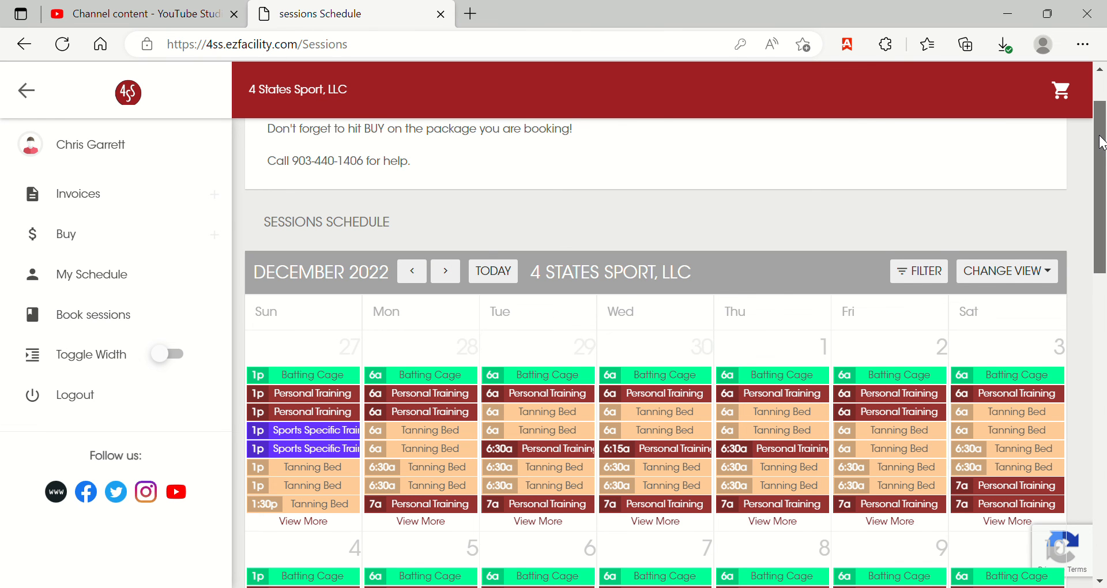
{"action": "scroll", "scroll_direction": "down", "scroll_amount": 3}
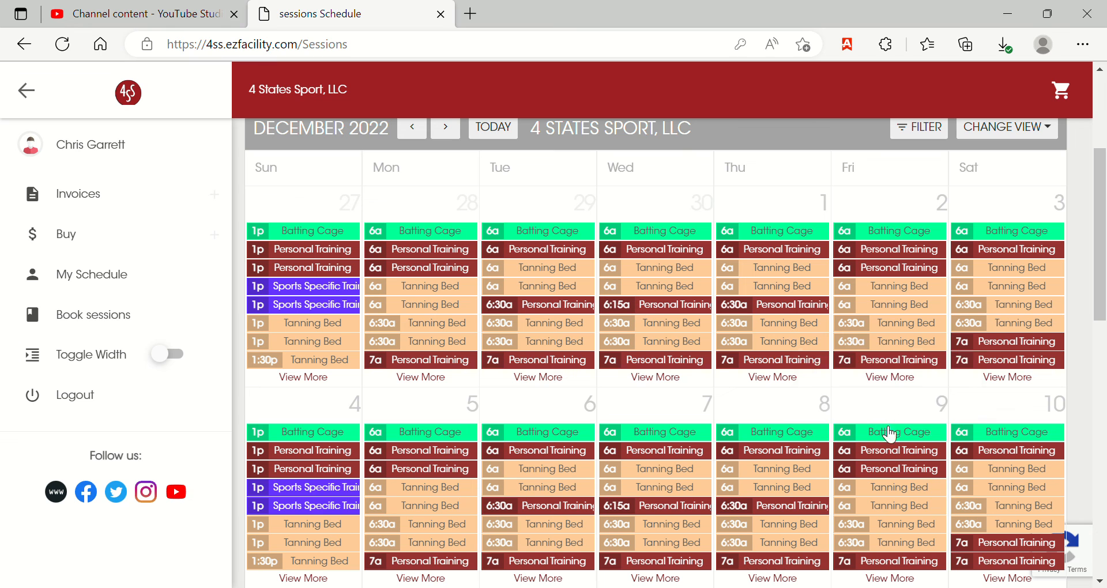
{"action": "scroll", "scroll_direction": "down", "scroll_amount": 3}
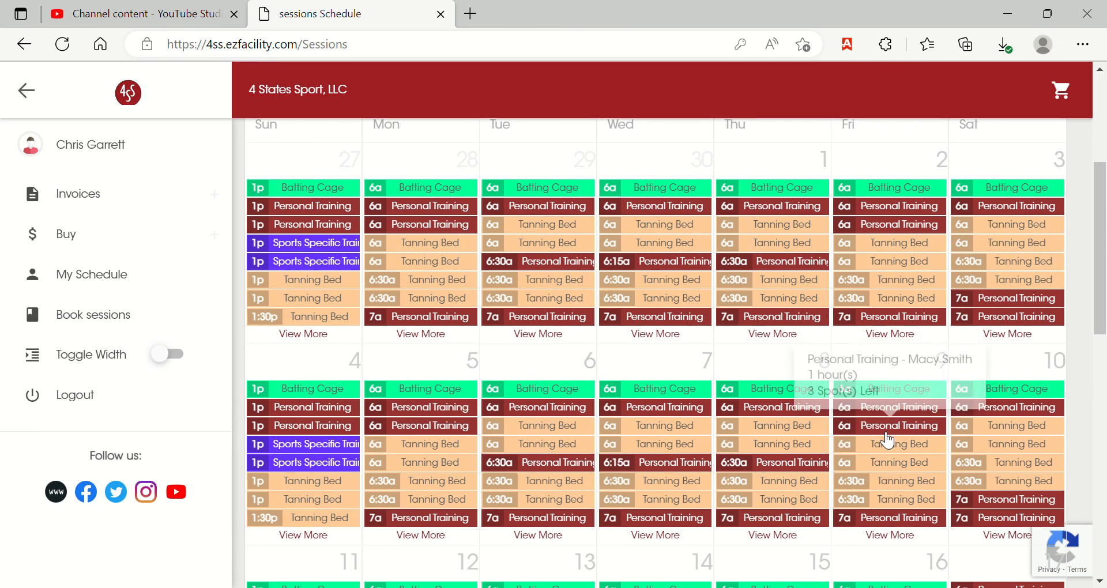
{"action": "mouse_move", "coordinate": [989, 393]}
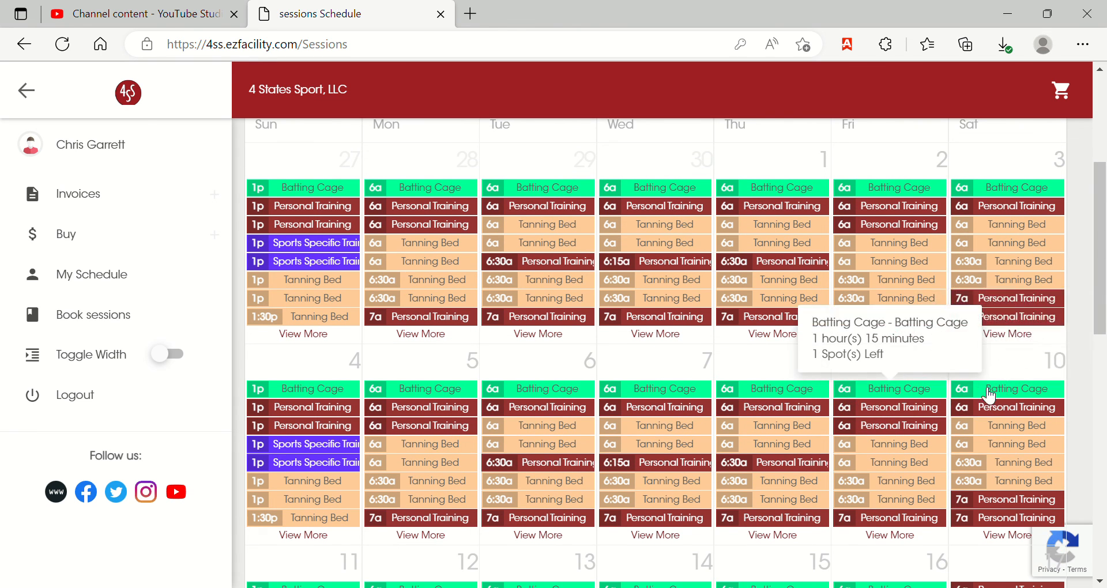
{"action": "scroll", "scroll_direction": "down", "scroll_amount": 3}
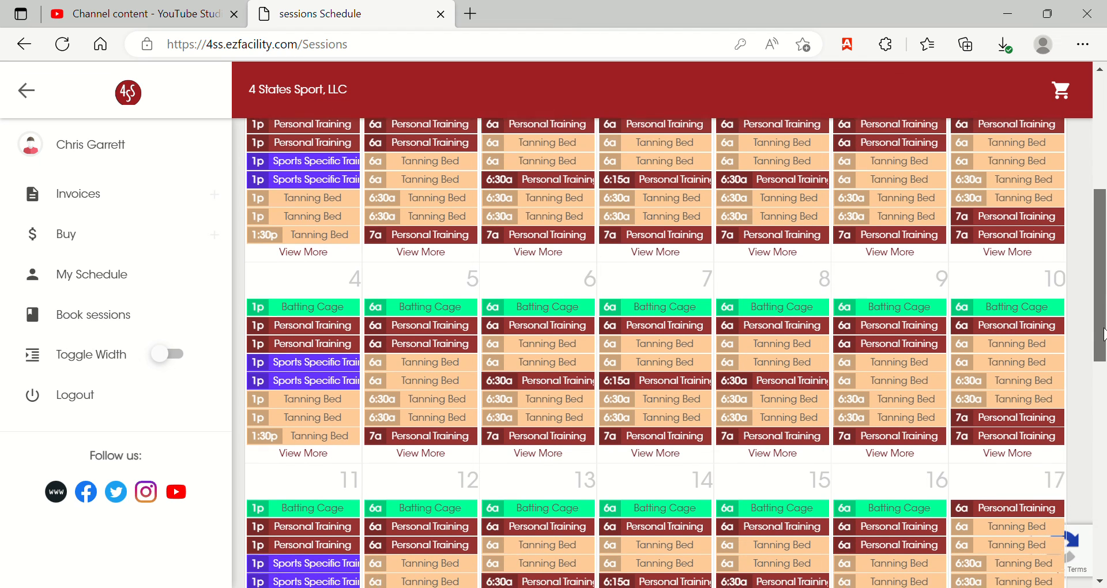